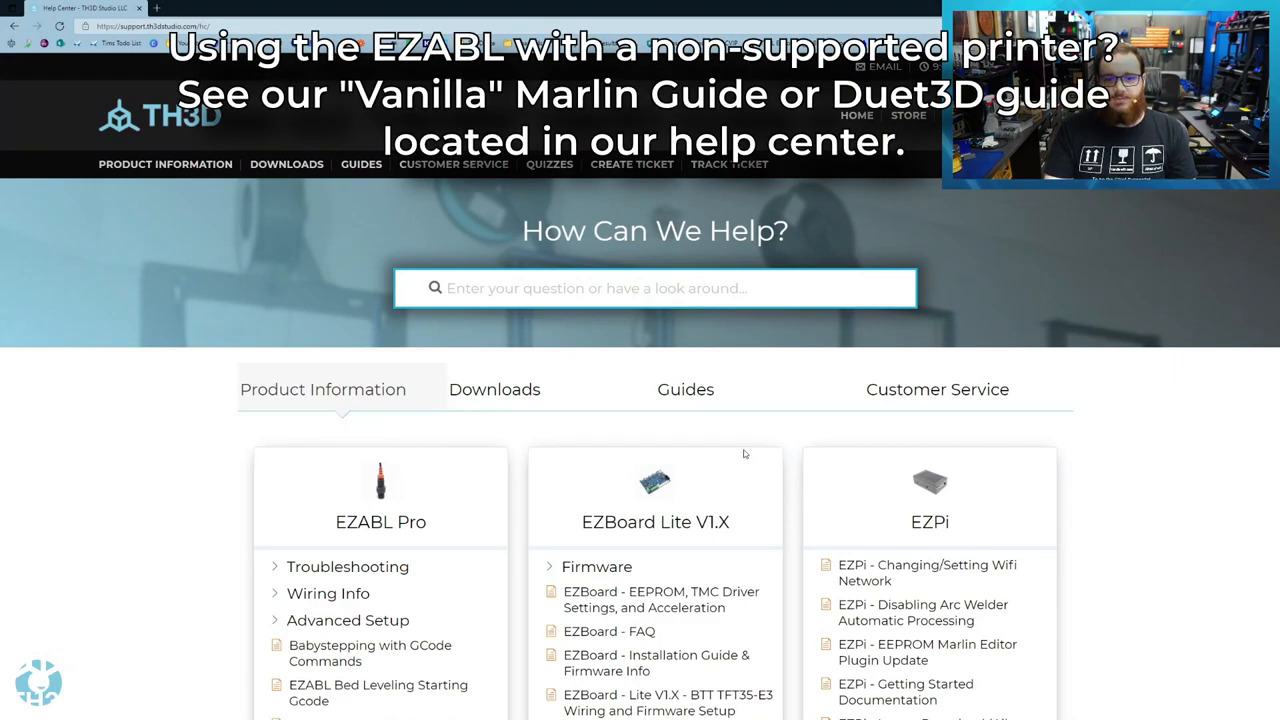
pyautogui.moveTo(543, 425)
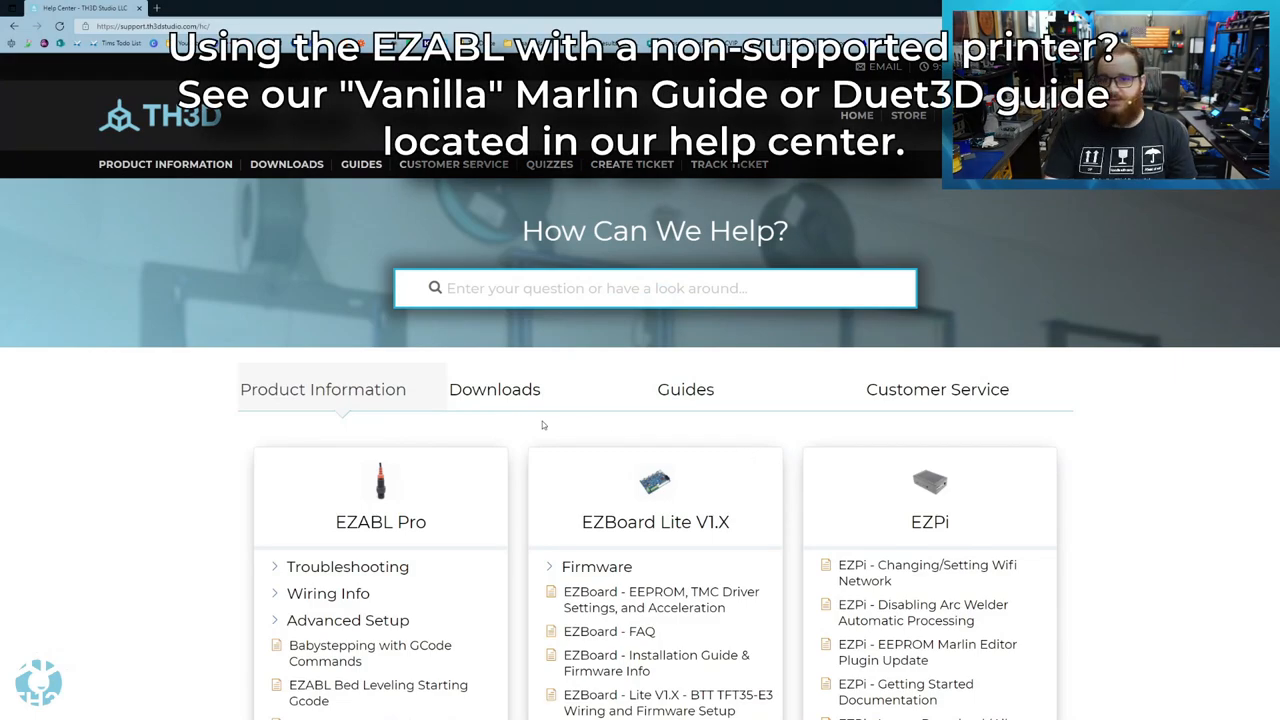
pyautogui.moveTo(485, 400)
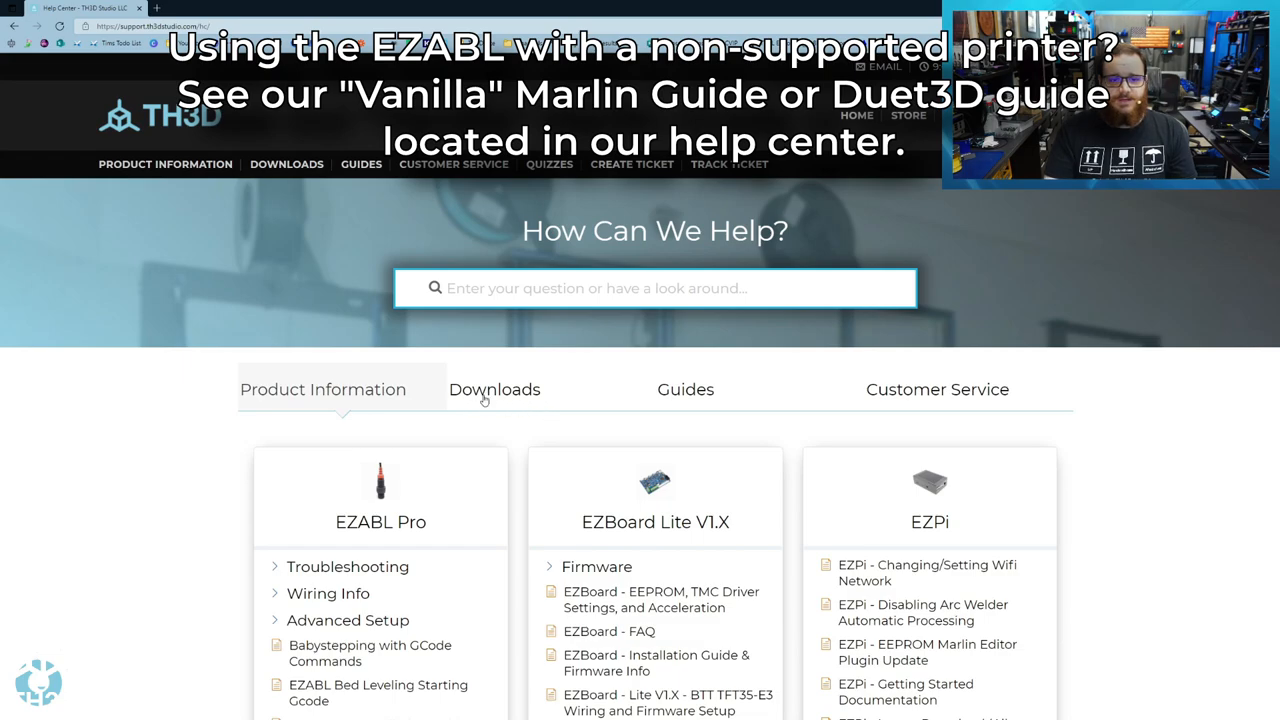
# - Show TH3D Downloads and expand the Creality list under Unified 2 Firmware
pyautogui.click(494, 389)
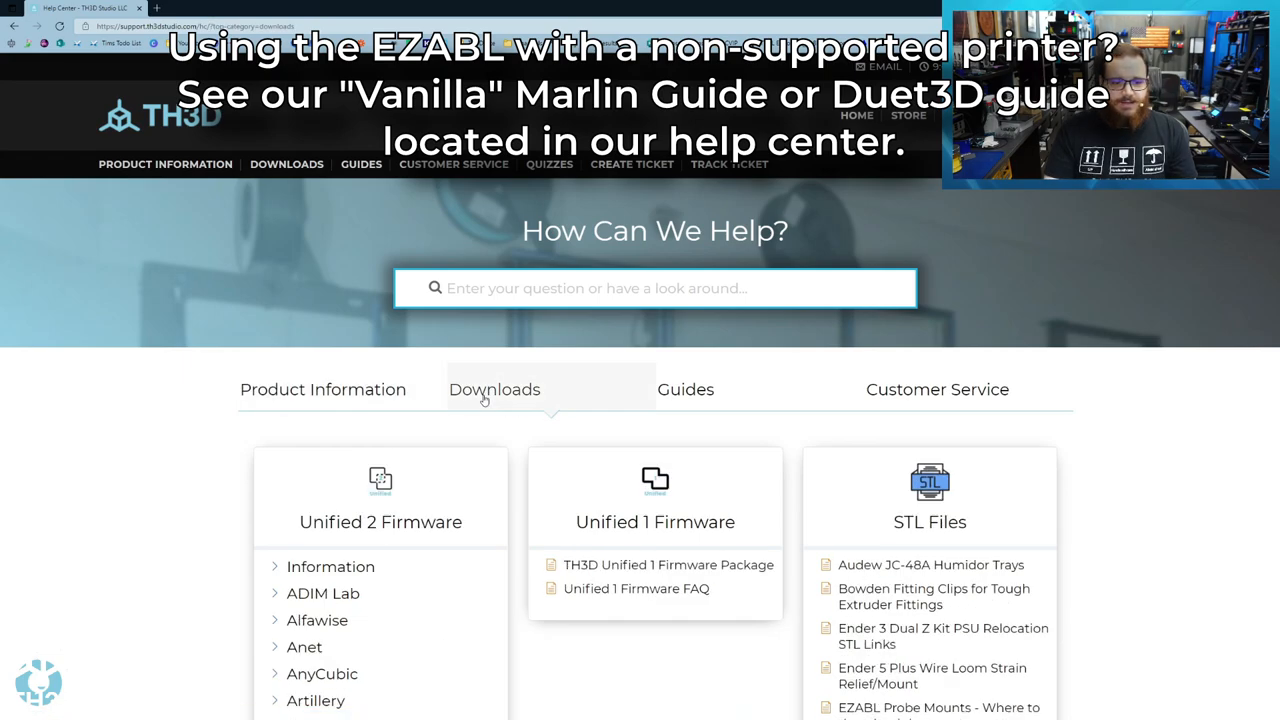
pyautogui.scroll(-3)
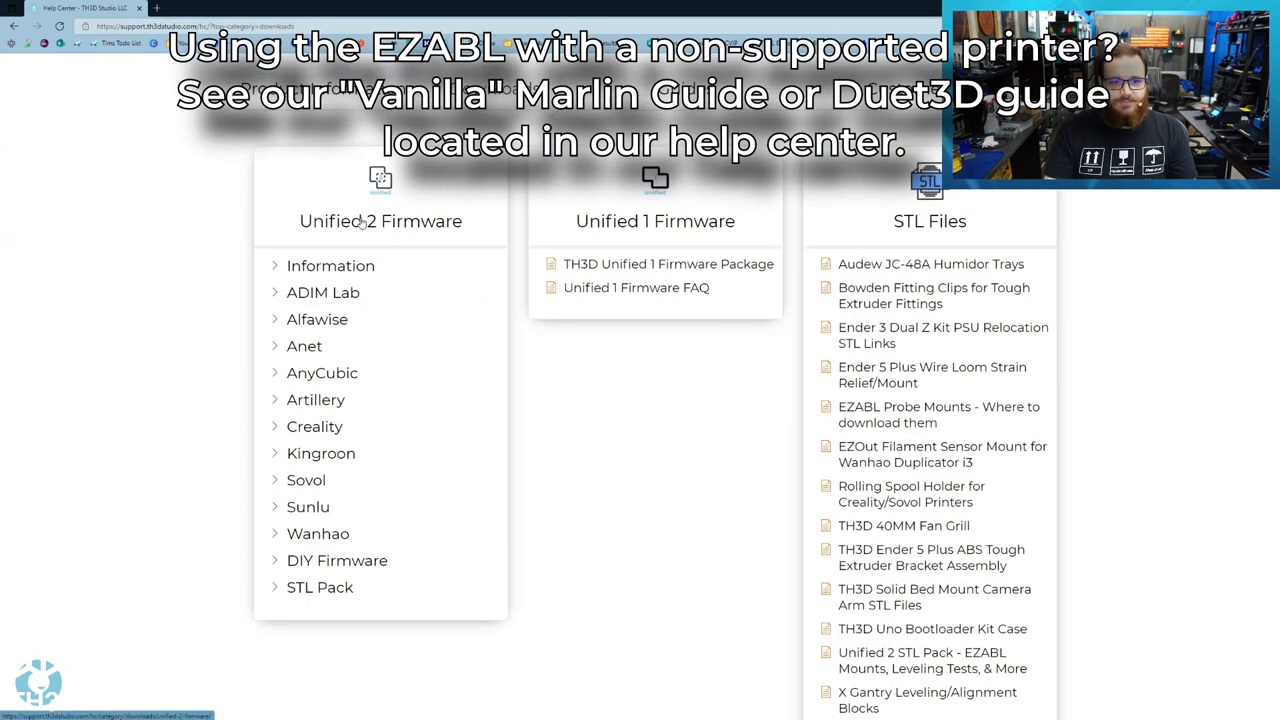
pyautogui.moveTo(398, 437)
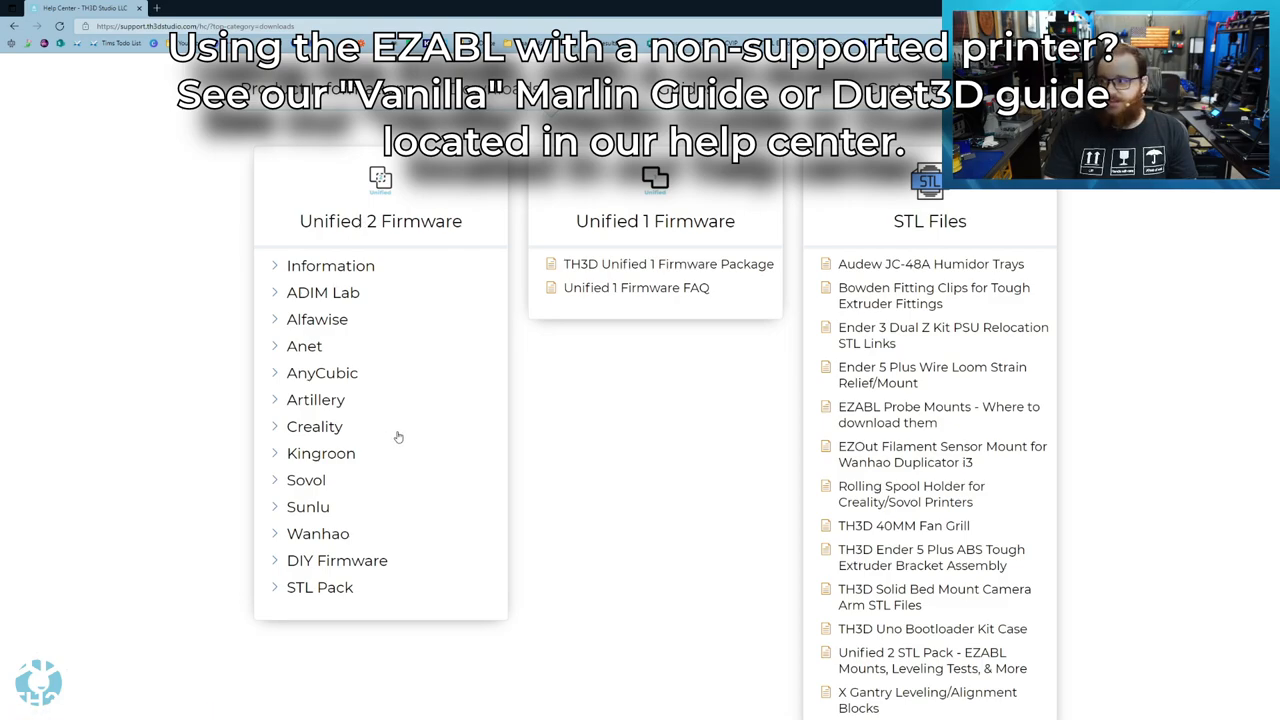
pyautogui.moveTo(310, 440)
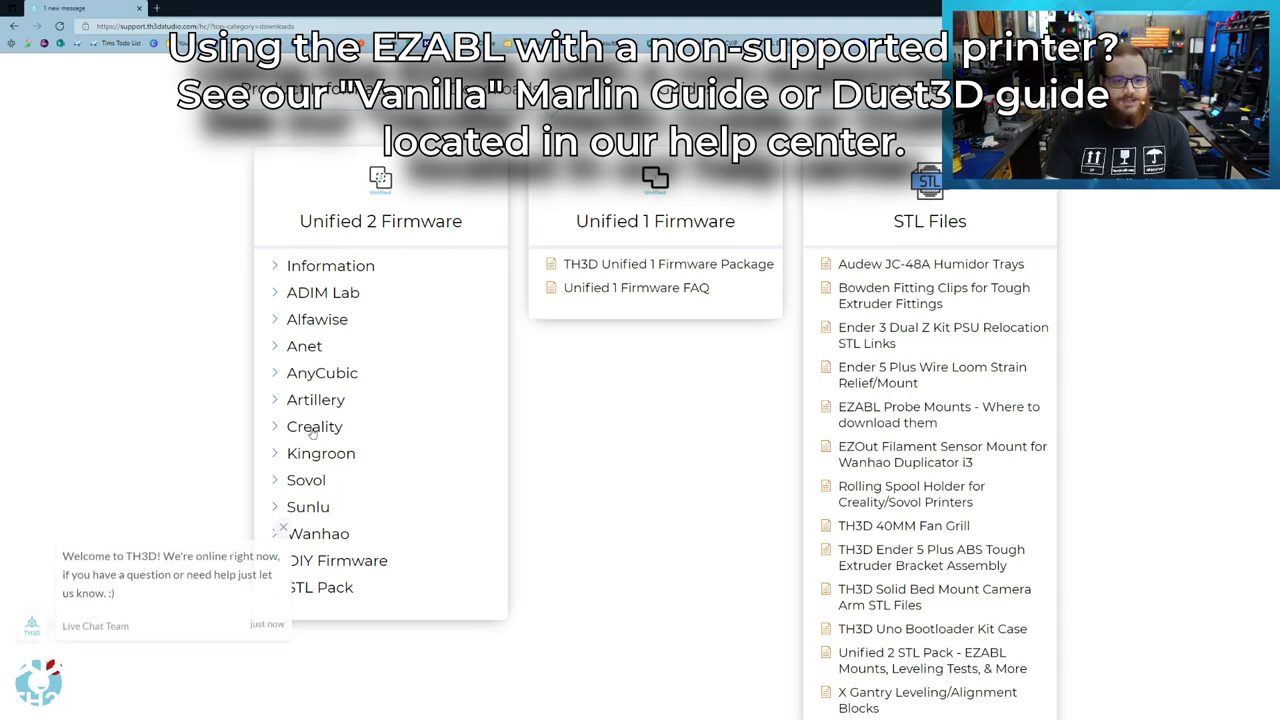
pyautogui.click(314, 426)
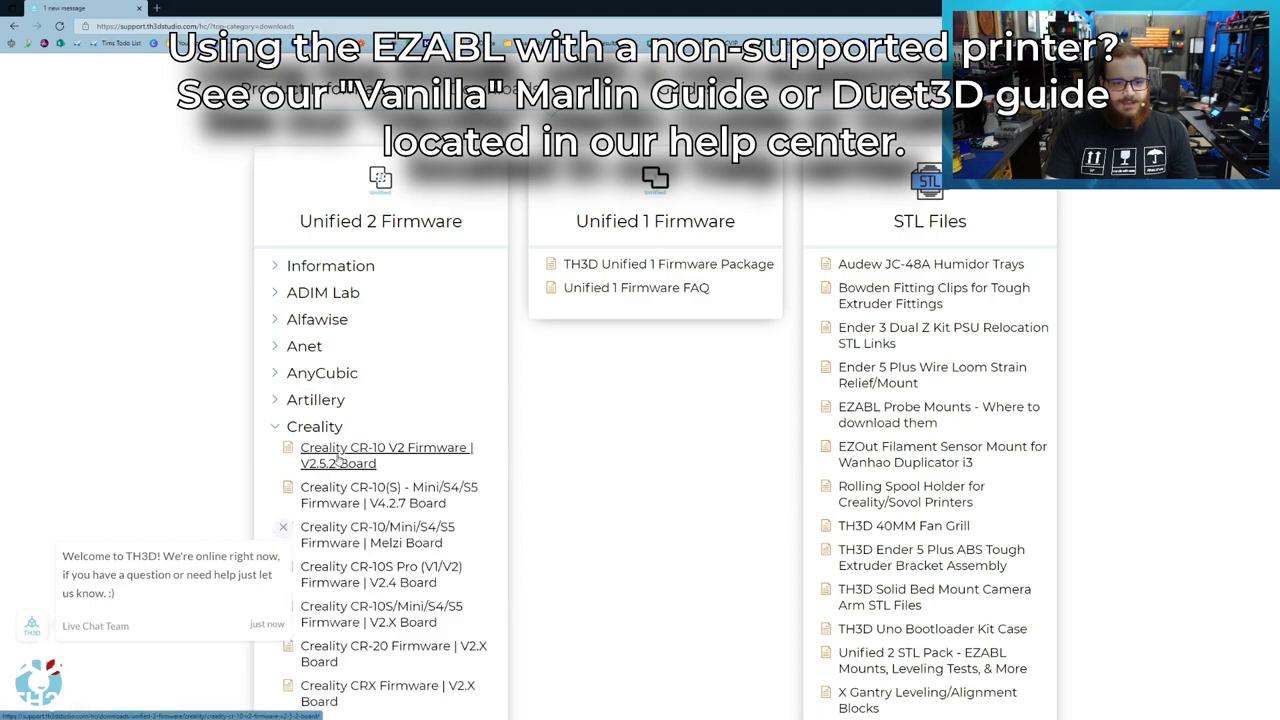
# - Open the CR-10 V2 Firmware (V2.5.2 Board) page and download Unified 2 for CR-10 V2
pyautogui.click(385, 455)
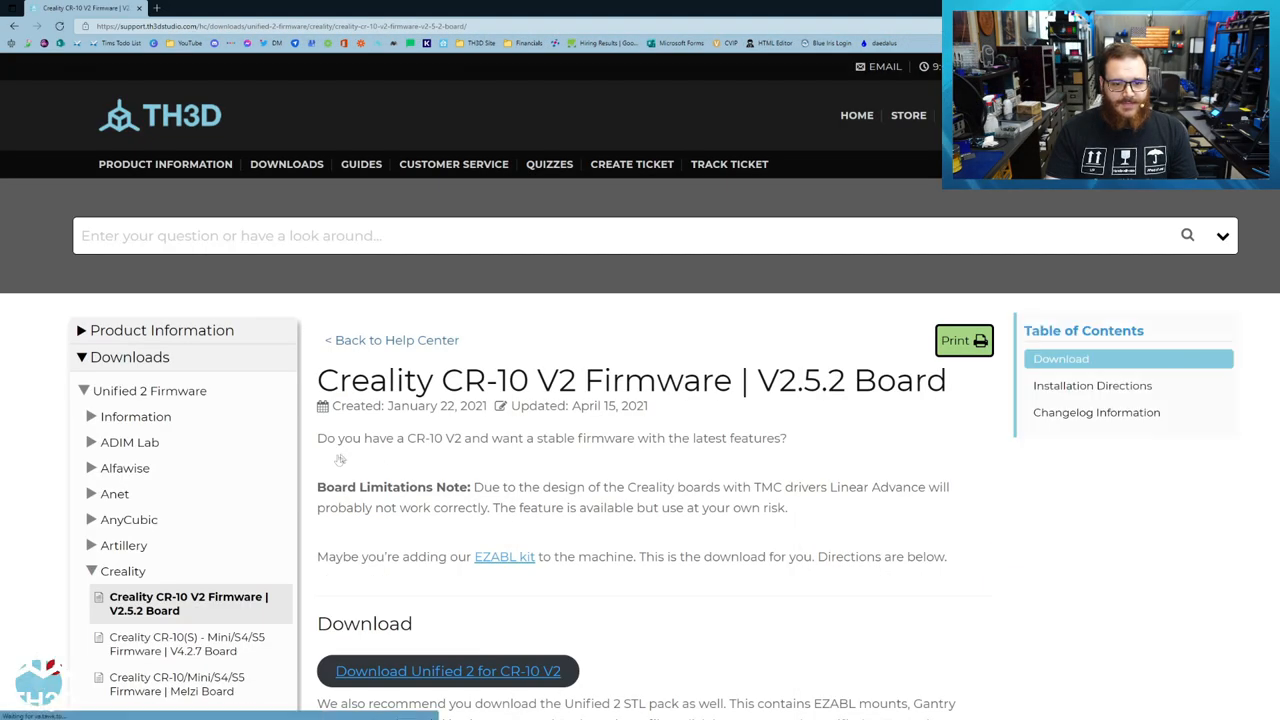
pyautogui.scroll(-3)
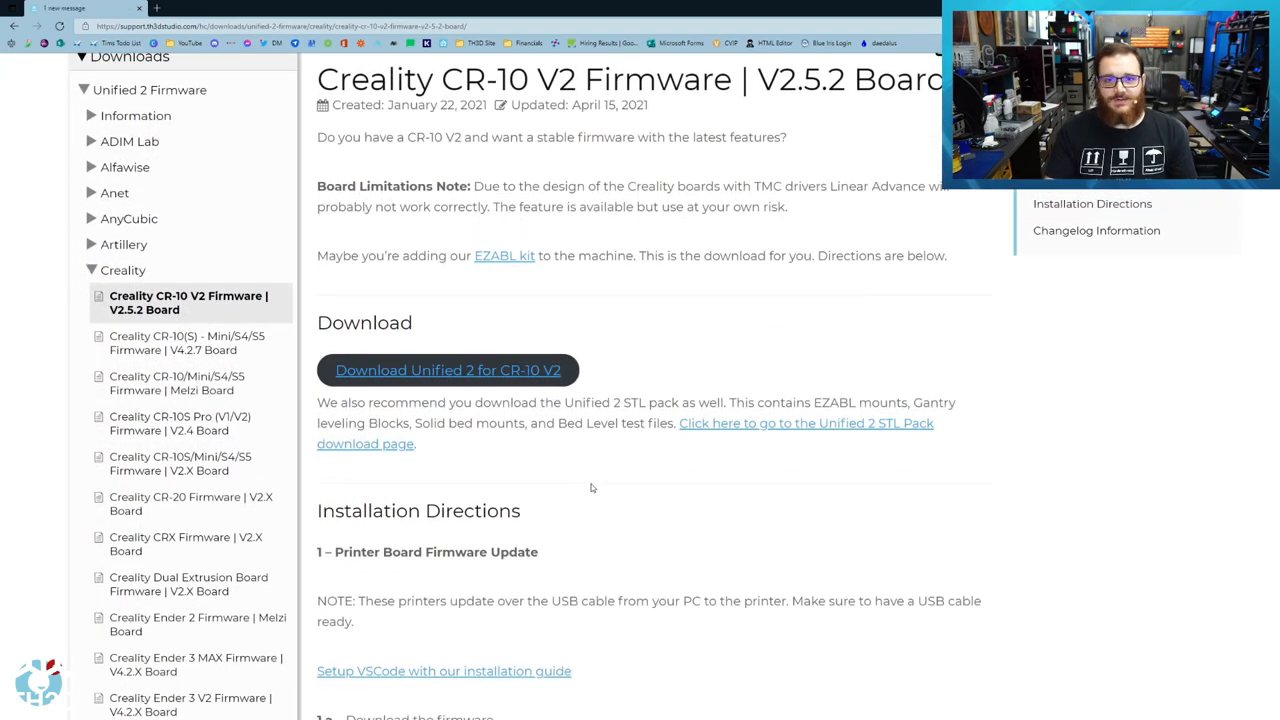
pyautogui.moveTo(596, 453)
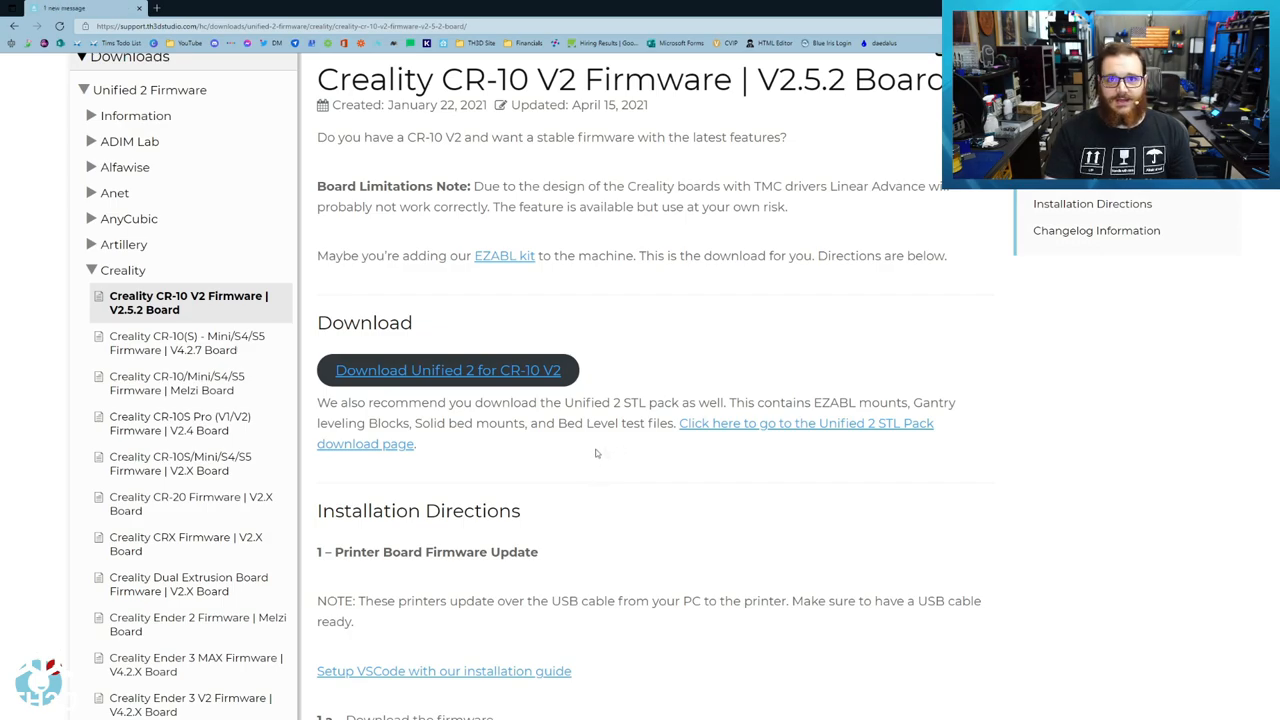
pyautogui.moveTo(633, 454)
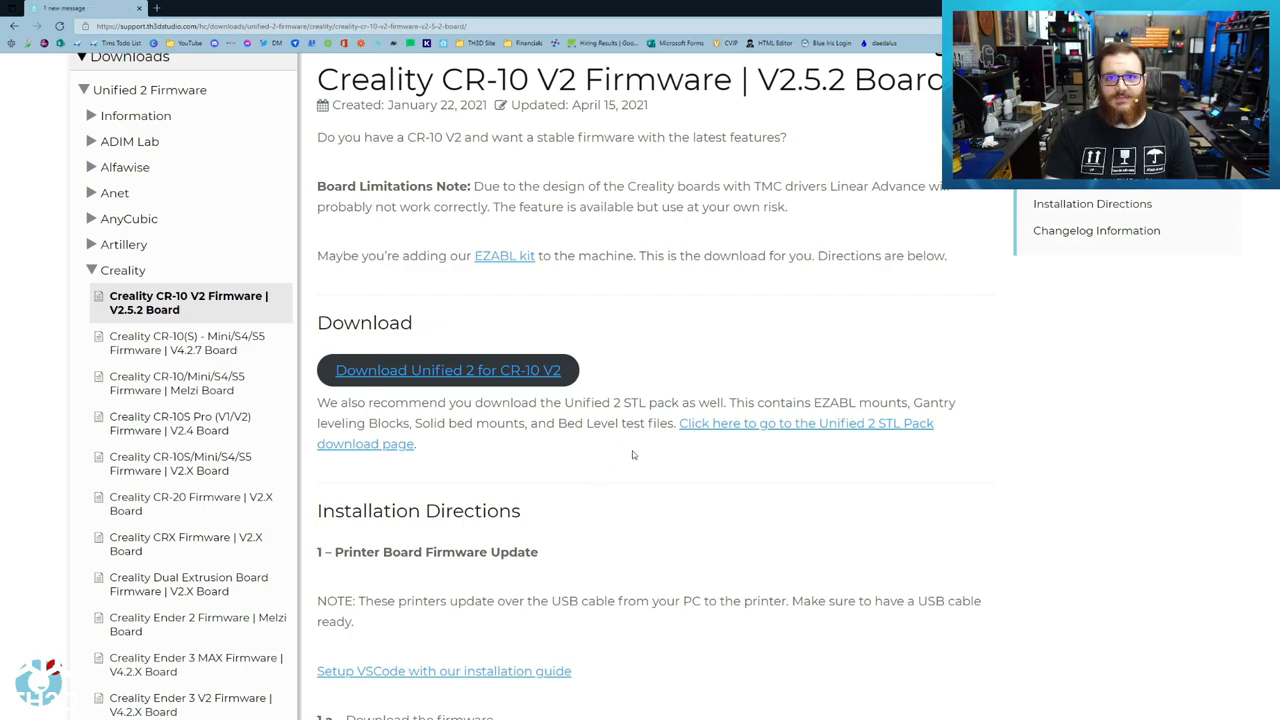
pyautogui.scroll(-3)
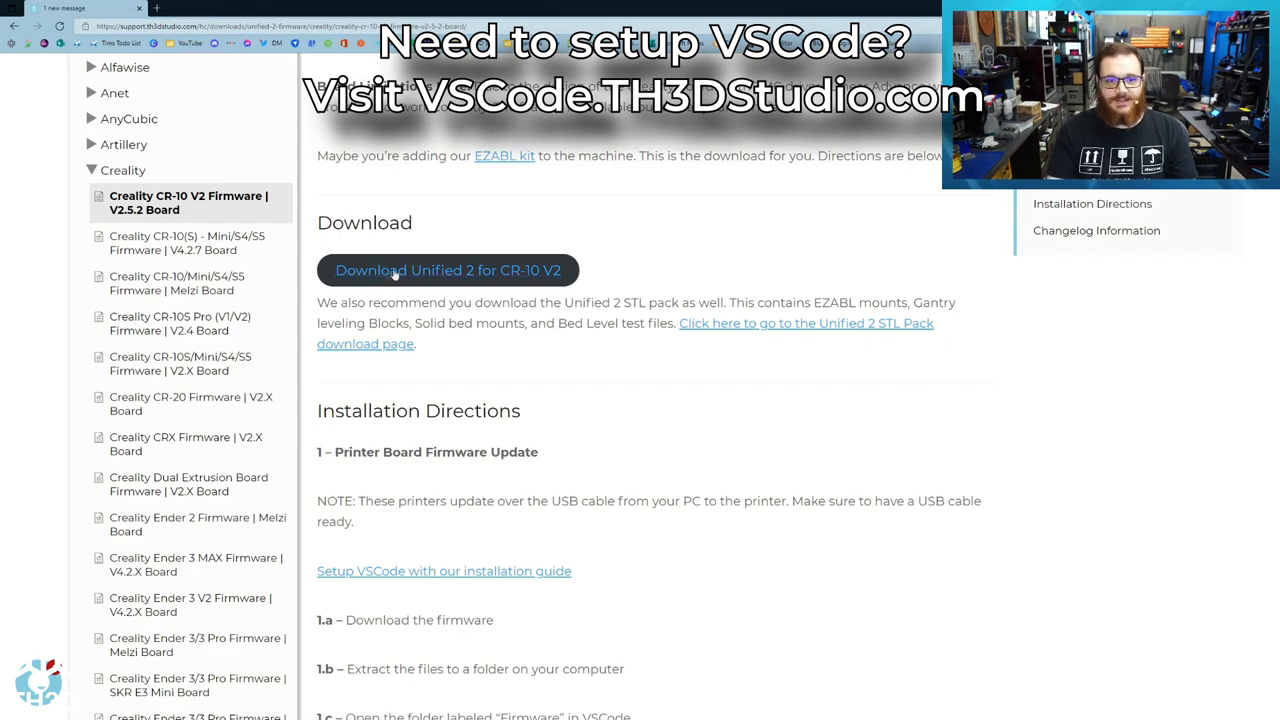
pyautogui.click(447, 270)
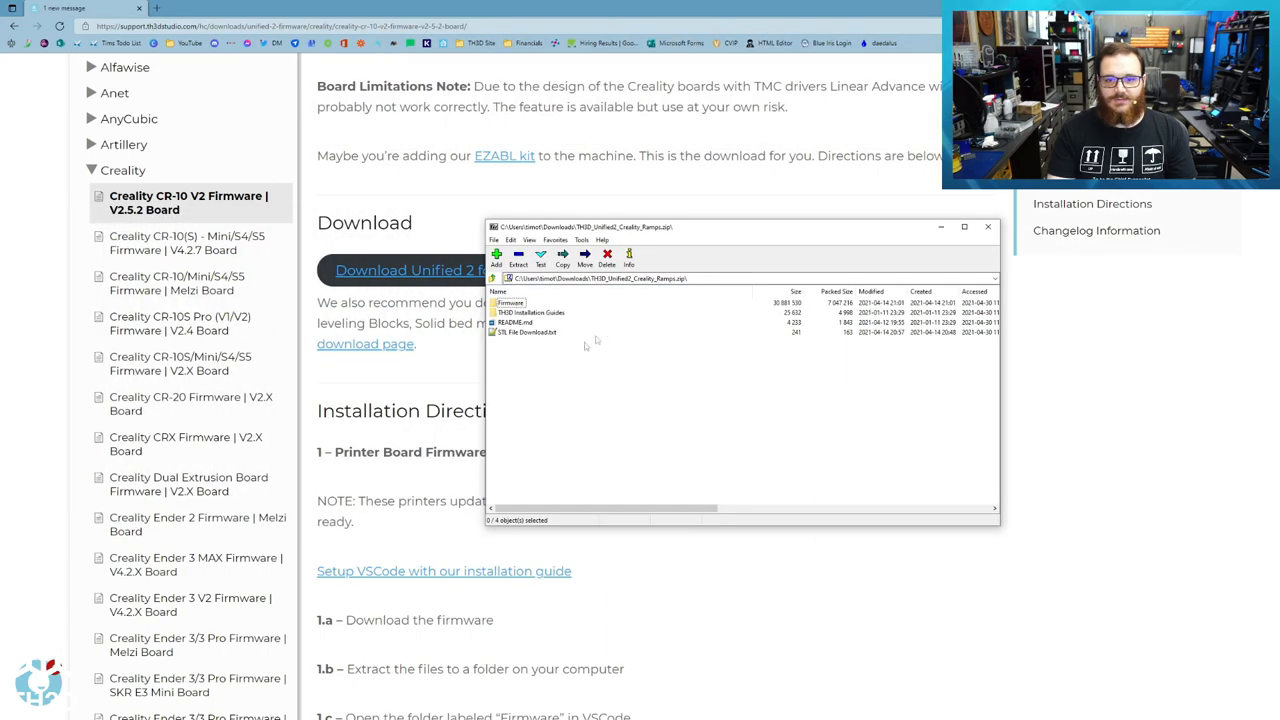
pyautogui.moveTo(604, 374)
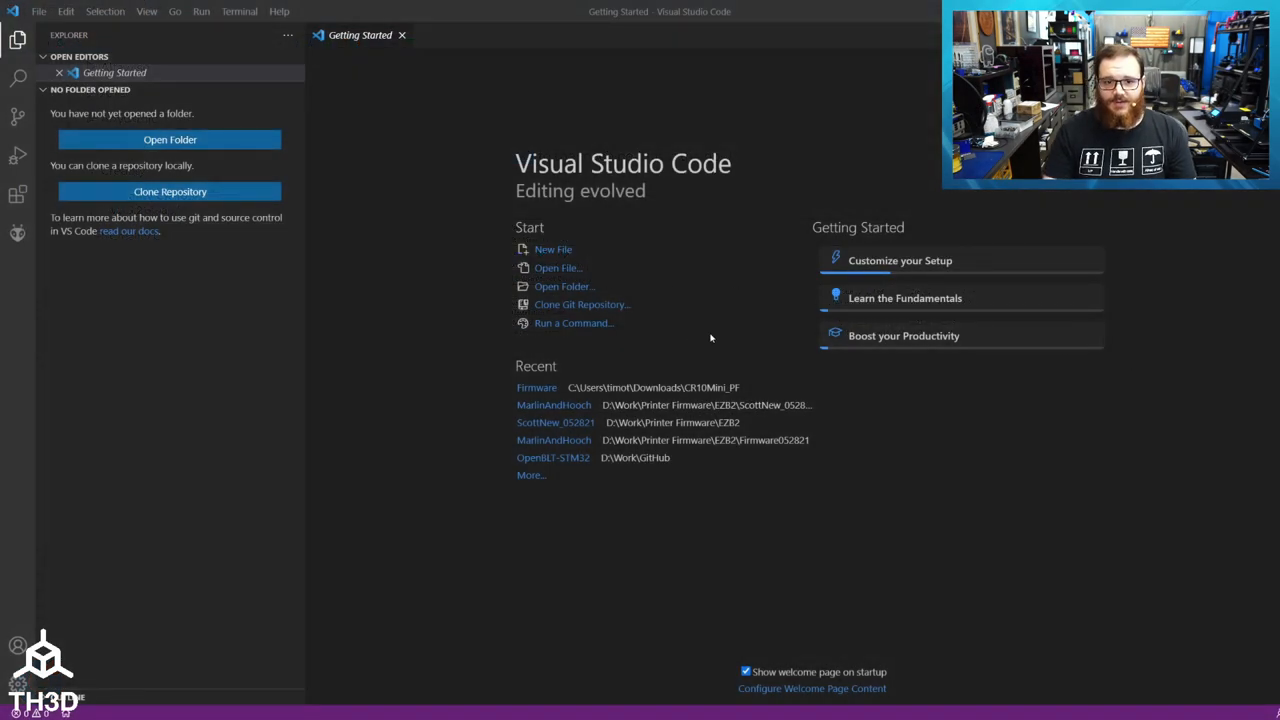
pyautogui.moveTo(612, 282)
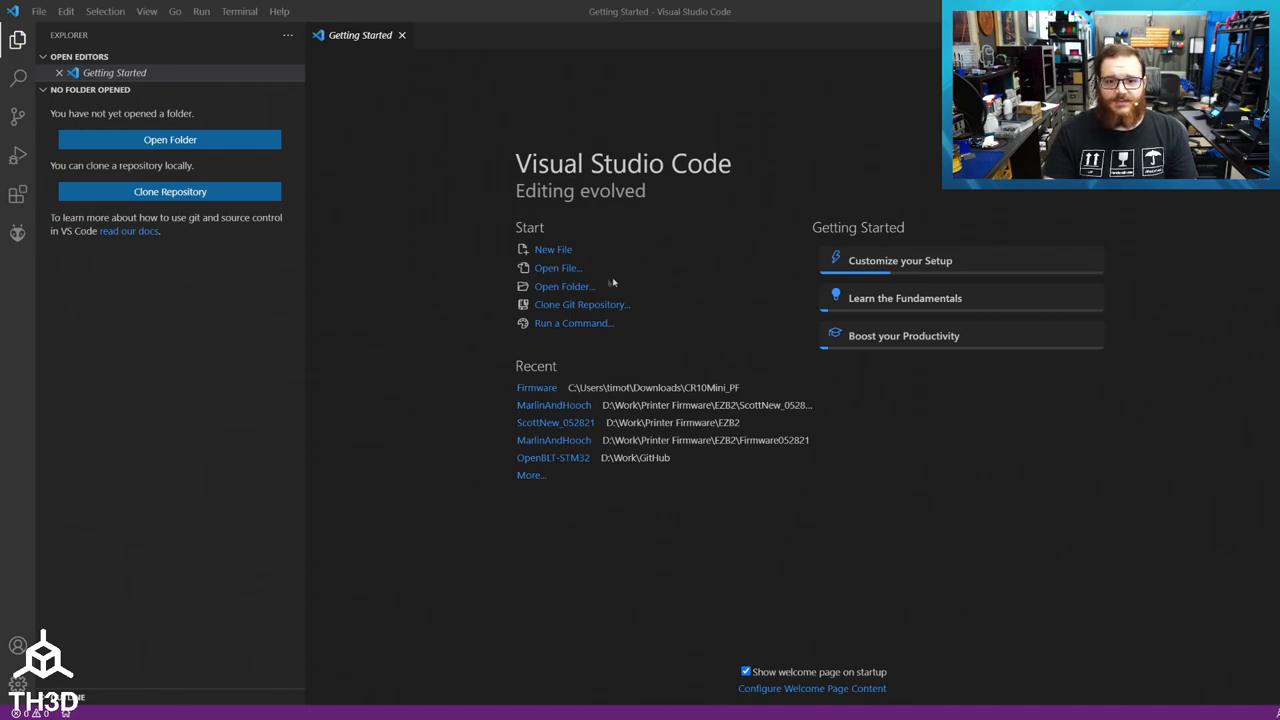
pyautogui.moveTo(564, 286)
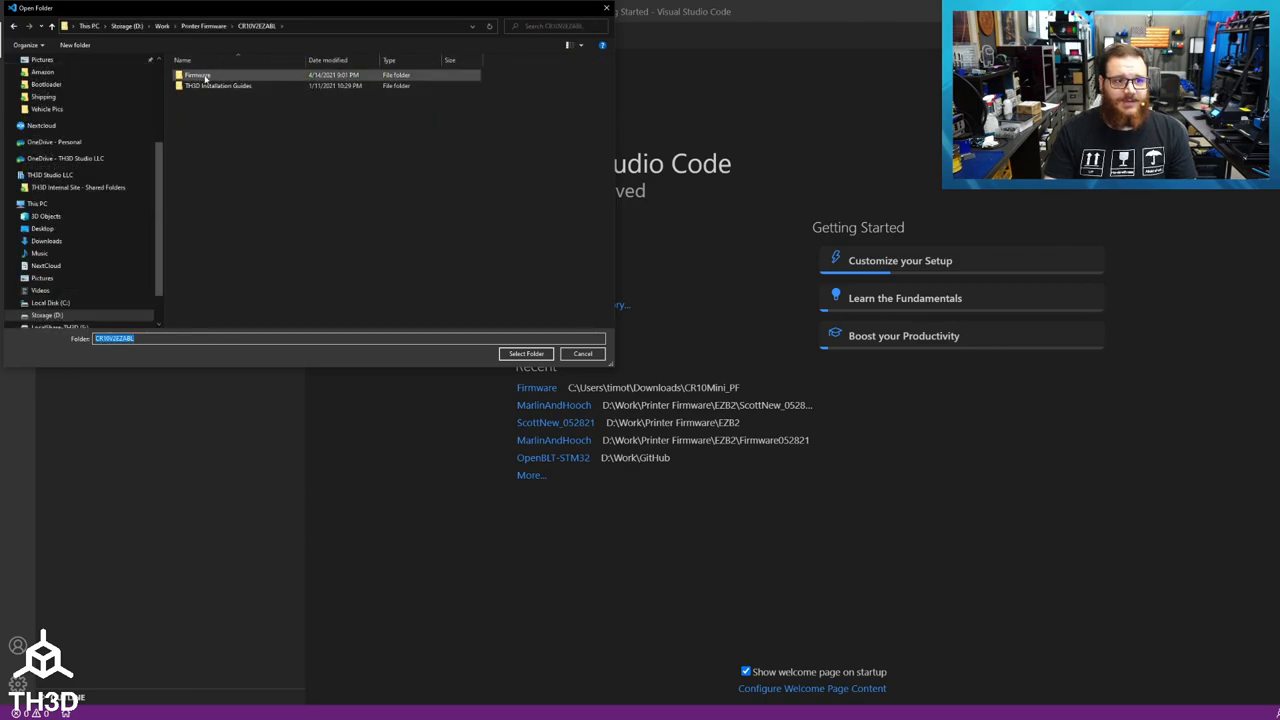
pyautogui.moveTo(198, 75)
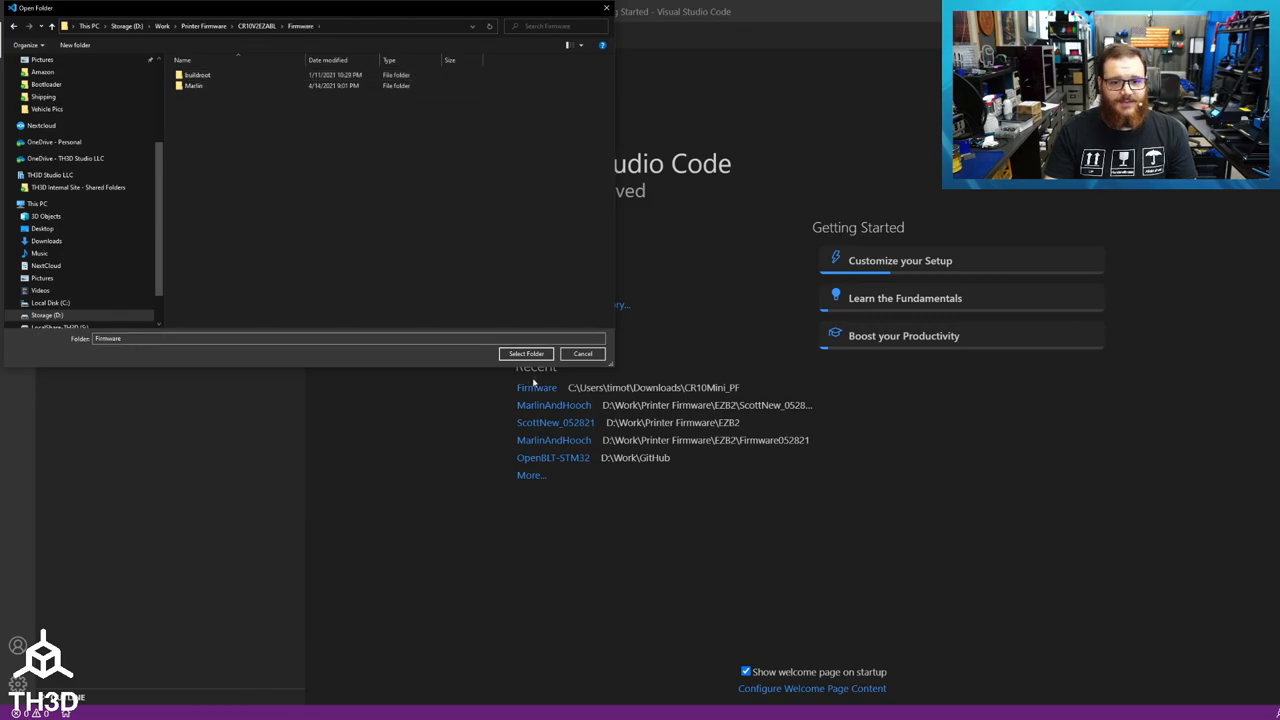
# - Open the CR10V2EZABL Firmware folder as the VS Code workspace
pyautogui.click(526, 353)
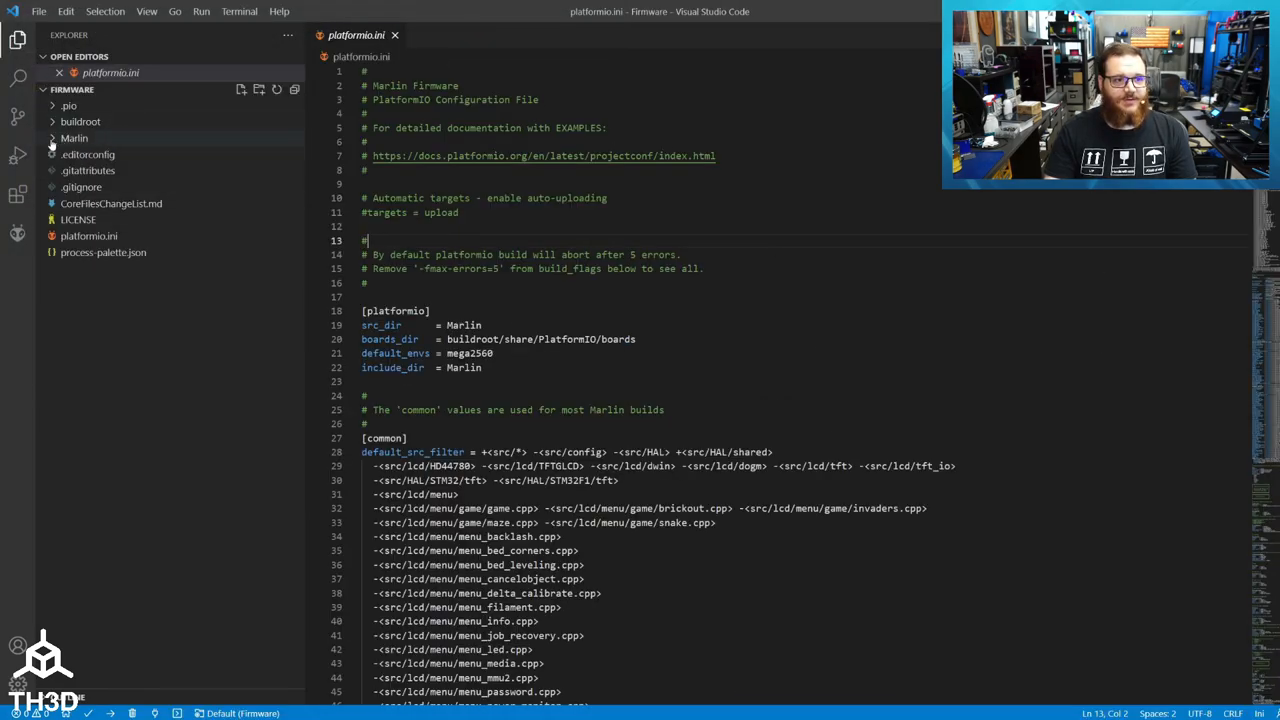
# - Open Marlin/Configuration.h and uncomment #define CR10_V2
pyautogui.click(74, 138)
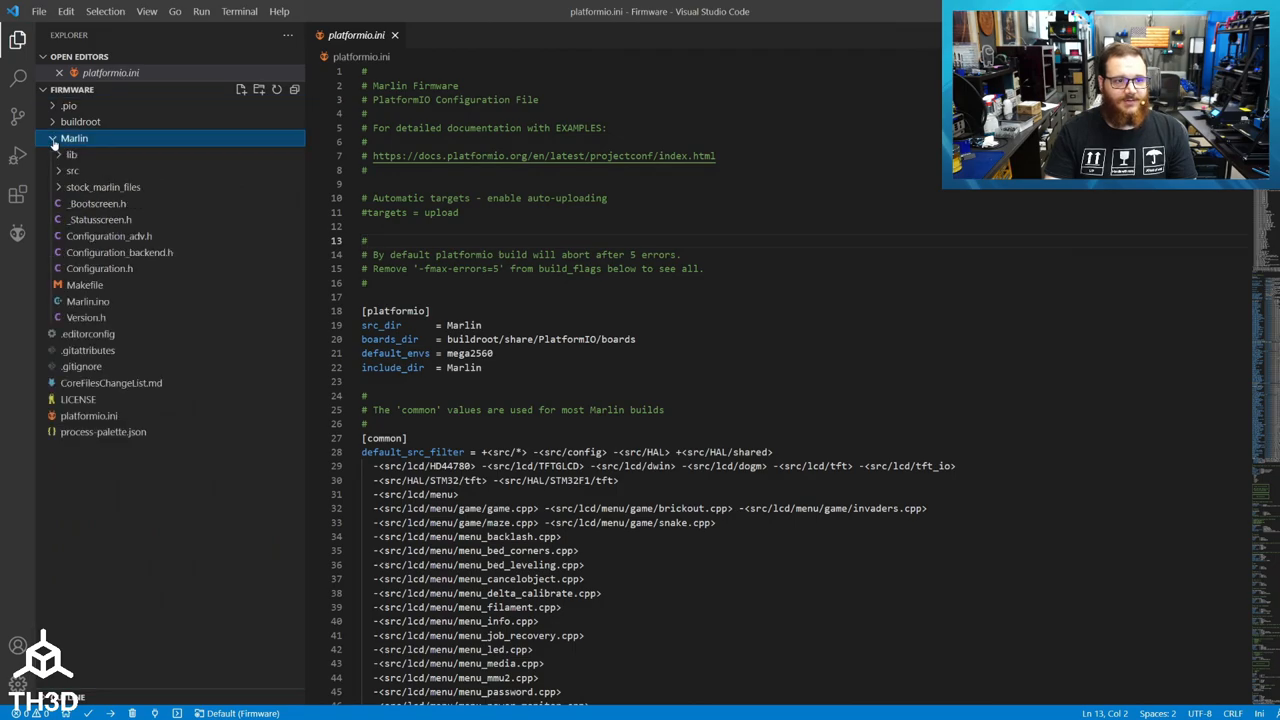
pyautogui.click(99, 268)
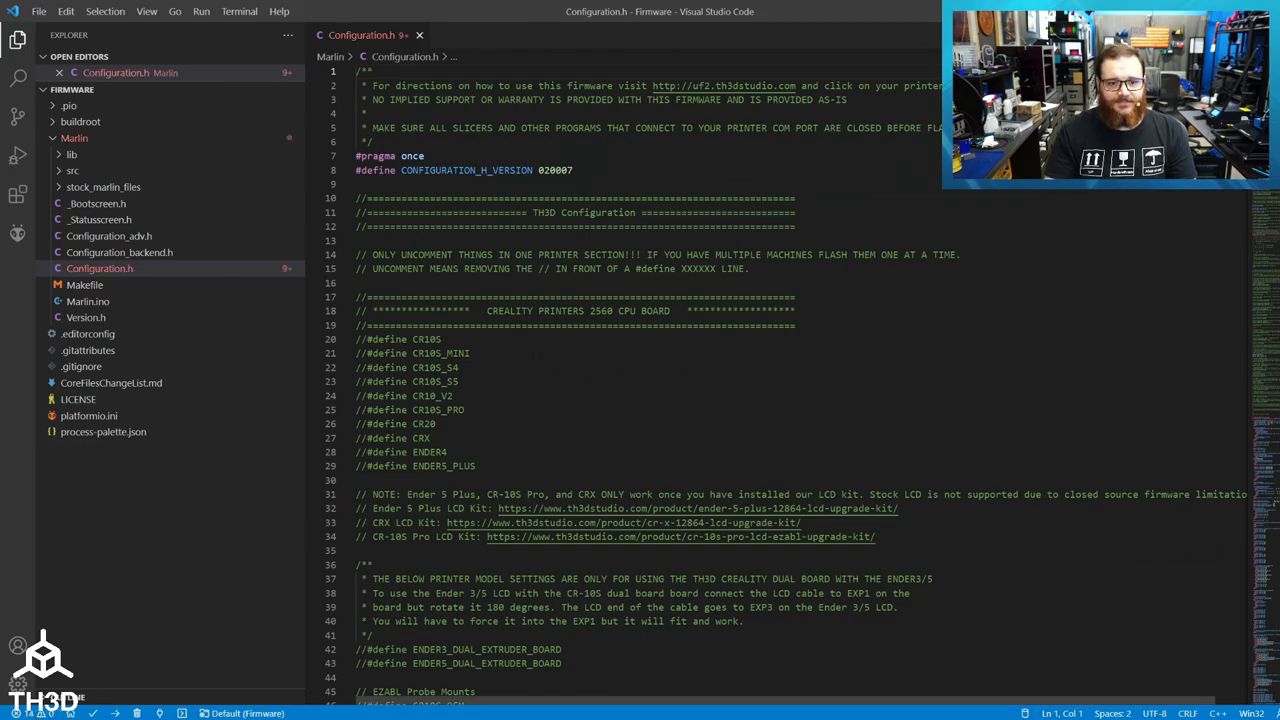
pyautogui.scroll(-3)
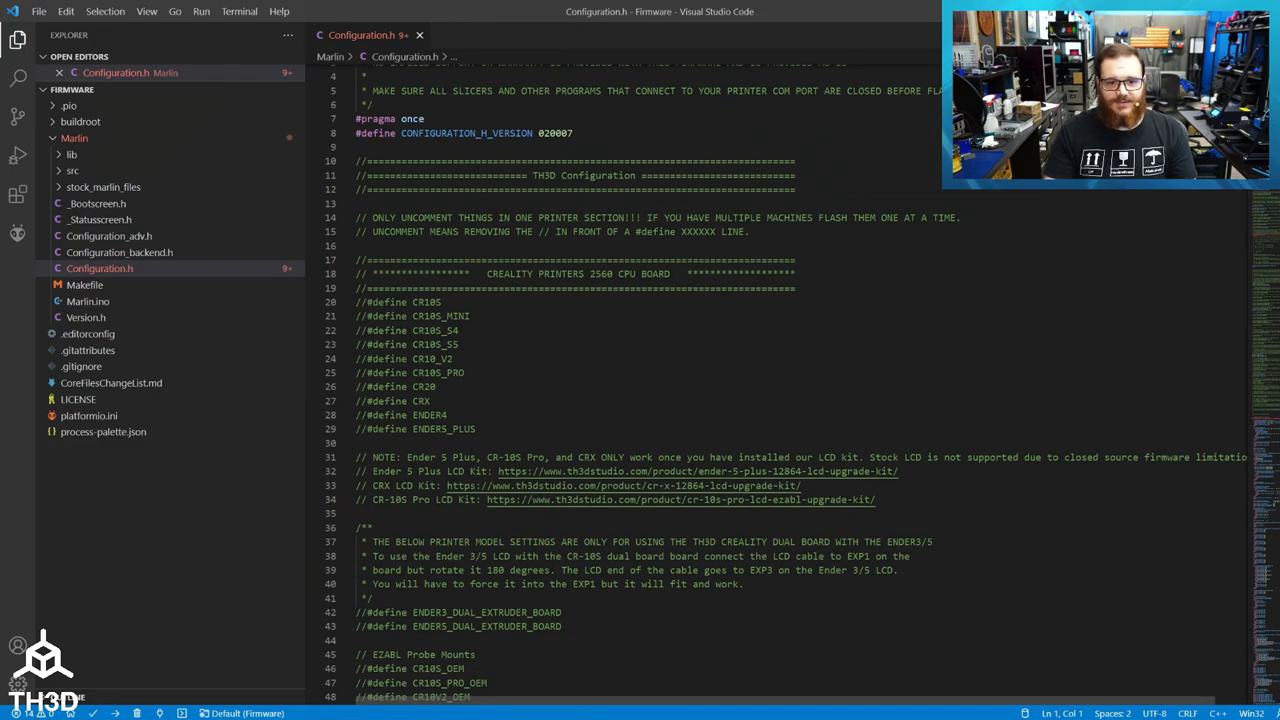
pyautogui.doubleClick(404, 358)
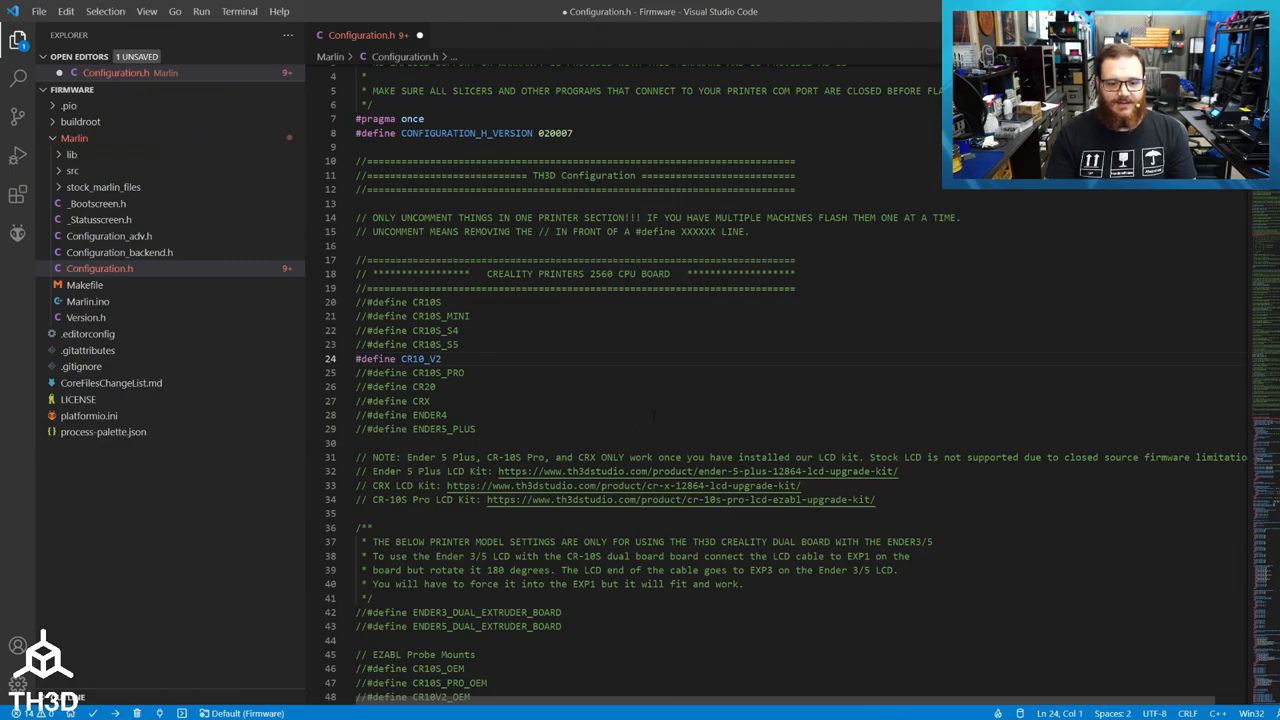
# - Uncomment #define CR10V2_OEM and #define CUSTOM_PROBE under EZABL Probe Mounts
pyautogui.scroll(-3)
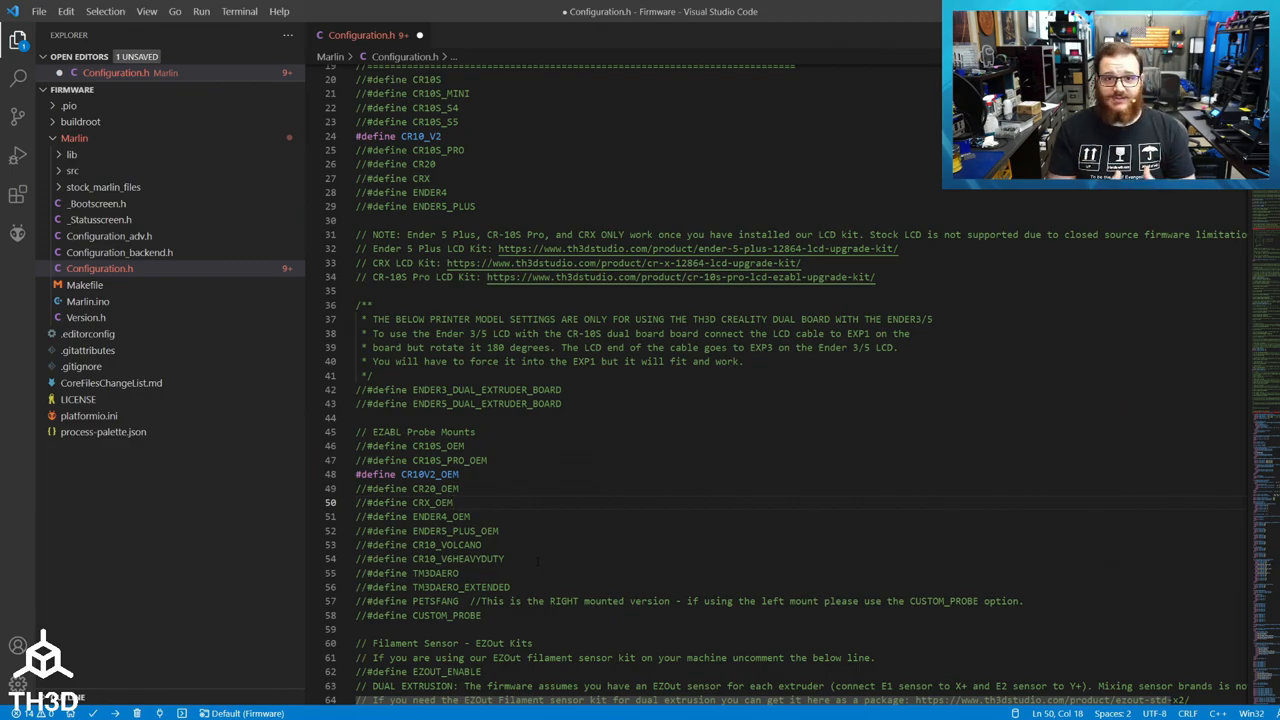
pyautogui.scroll(-3)
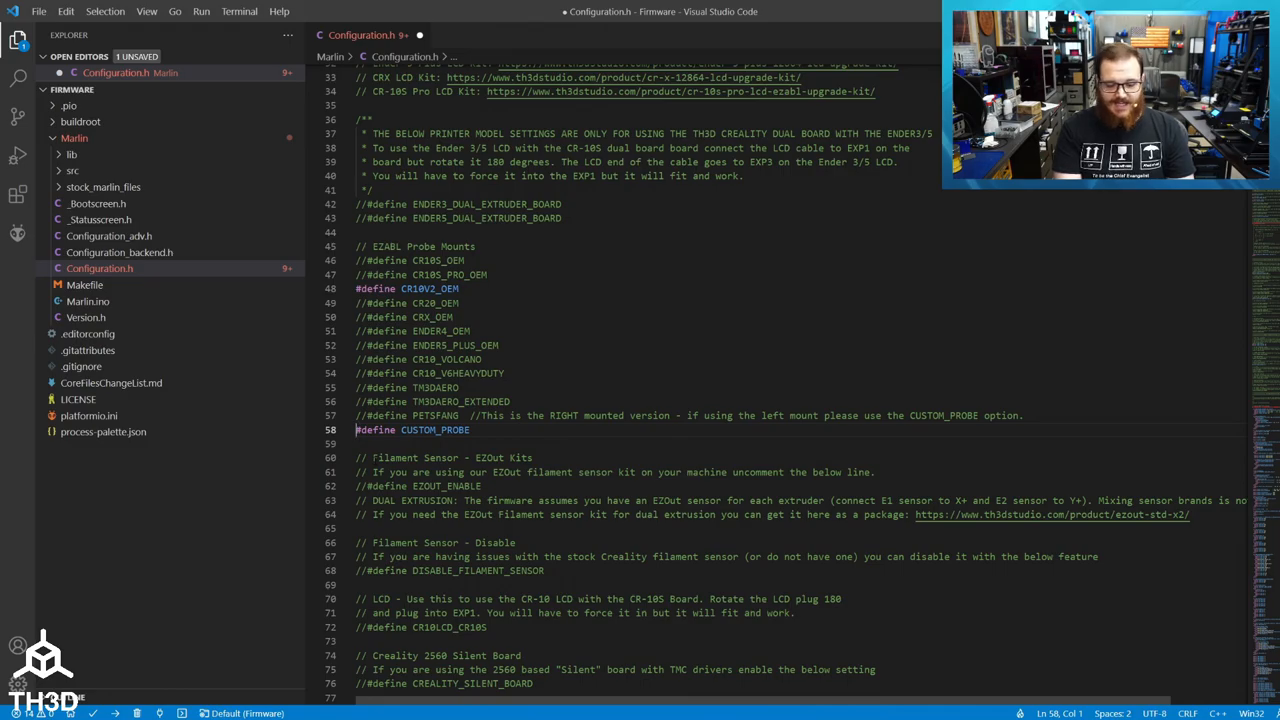
# - Review CUSTOM PROBE SETTINGS, then comment out #define CUSTOM_PROBE again
pyautogui.scroll(-3)
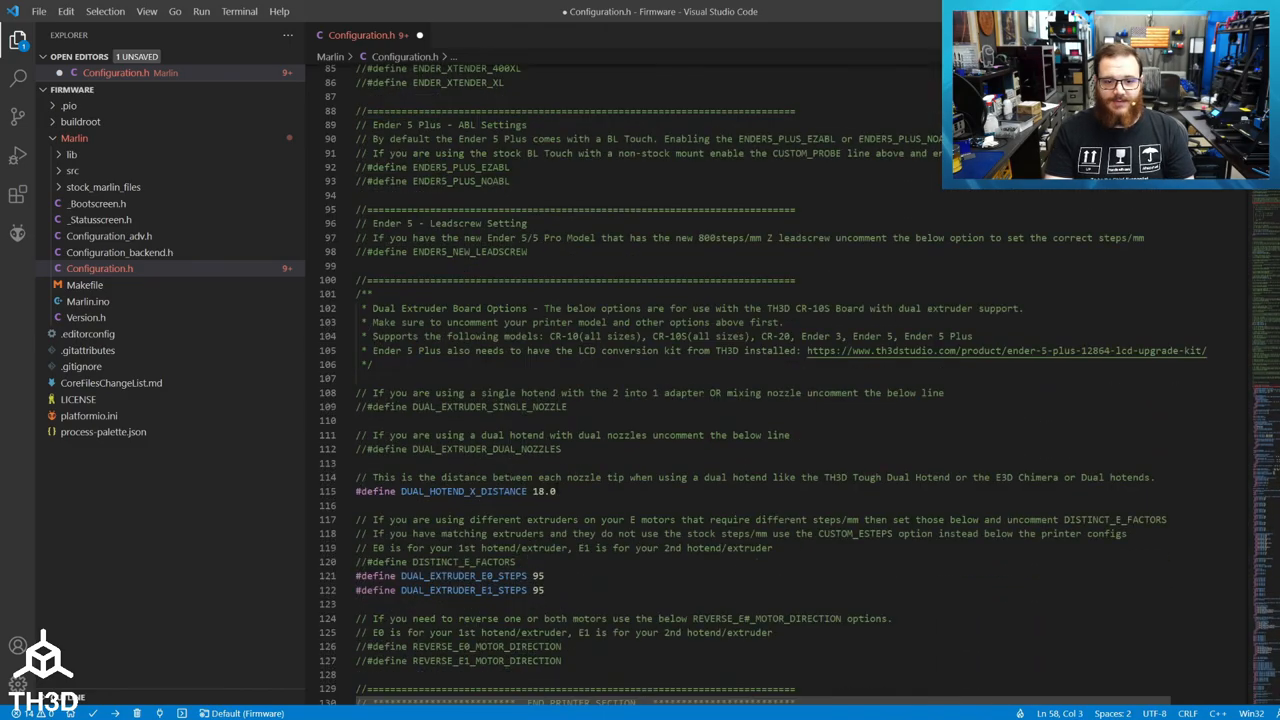
pyautogui.scroll(-3)
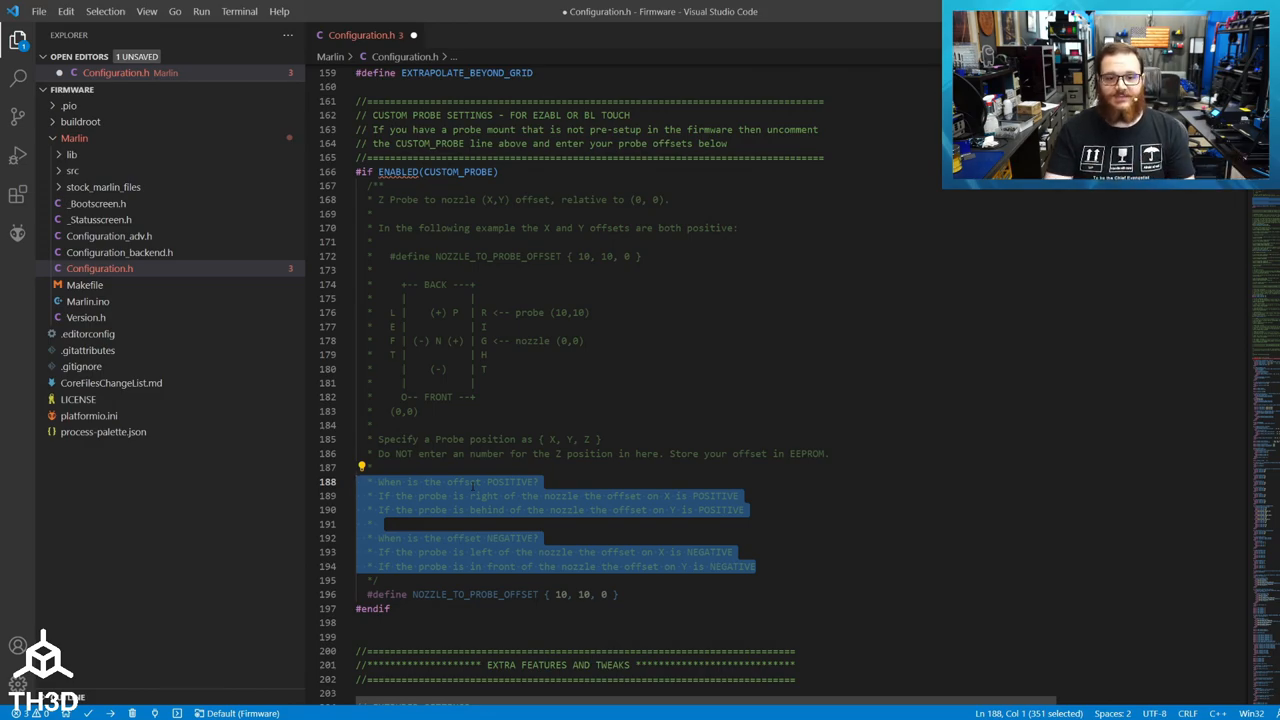
pyautogui.scroll(3)
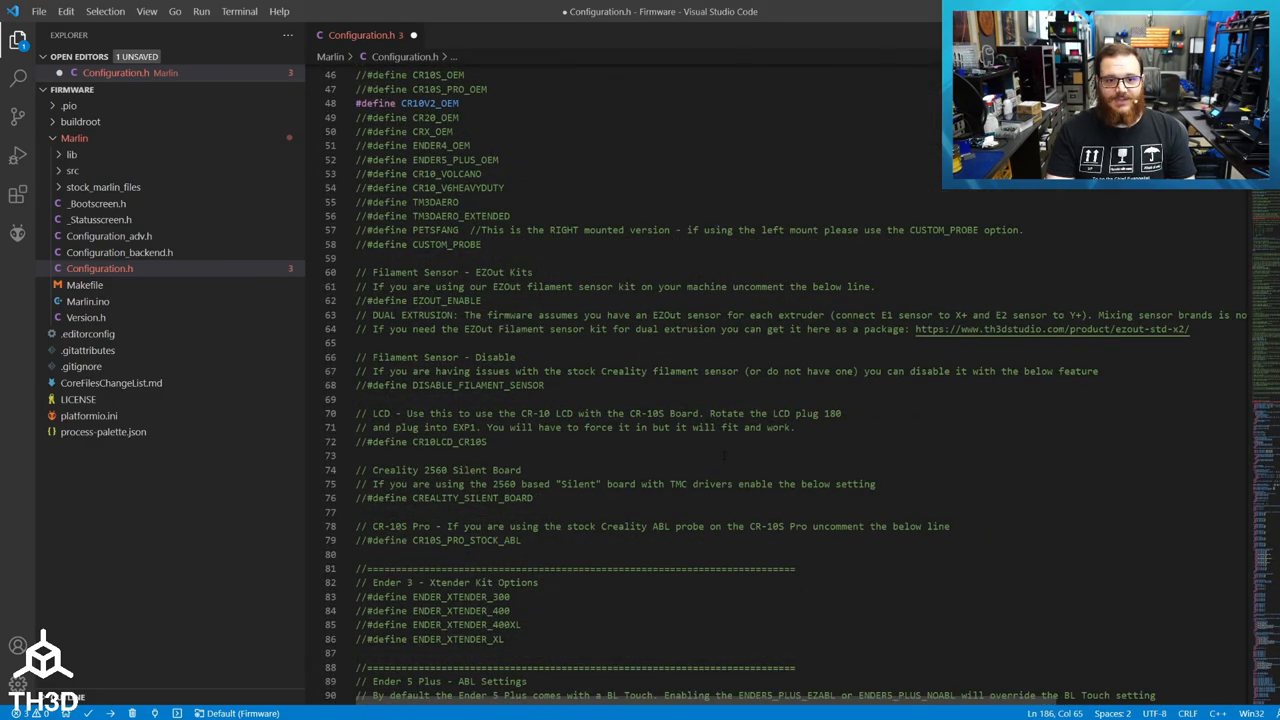
pyautogui.scroll(3)
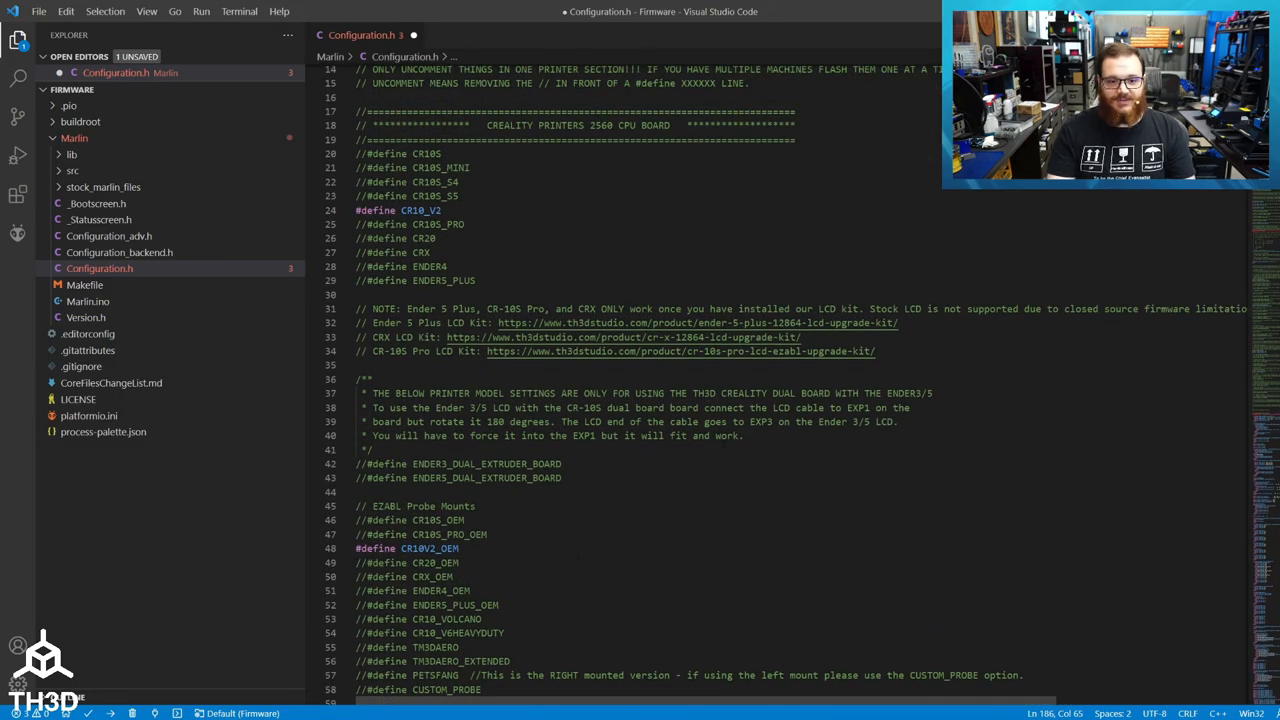
pyautogui.click(410, 210)
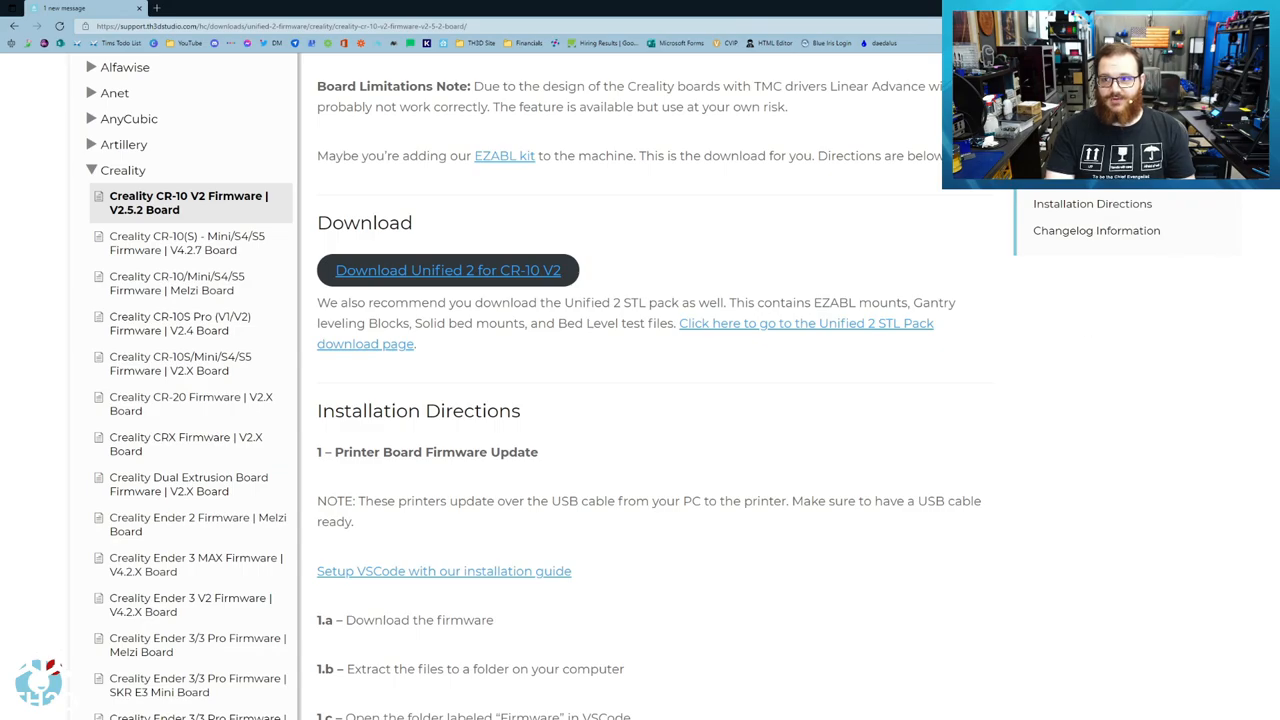
# - Read the CR-10 V2 installation directions through the USB upload step and flashing warning
pyautogui.scroll(-3)
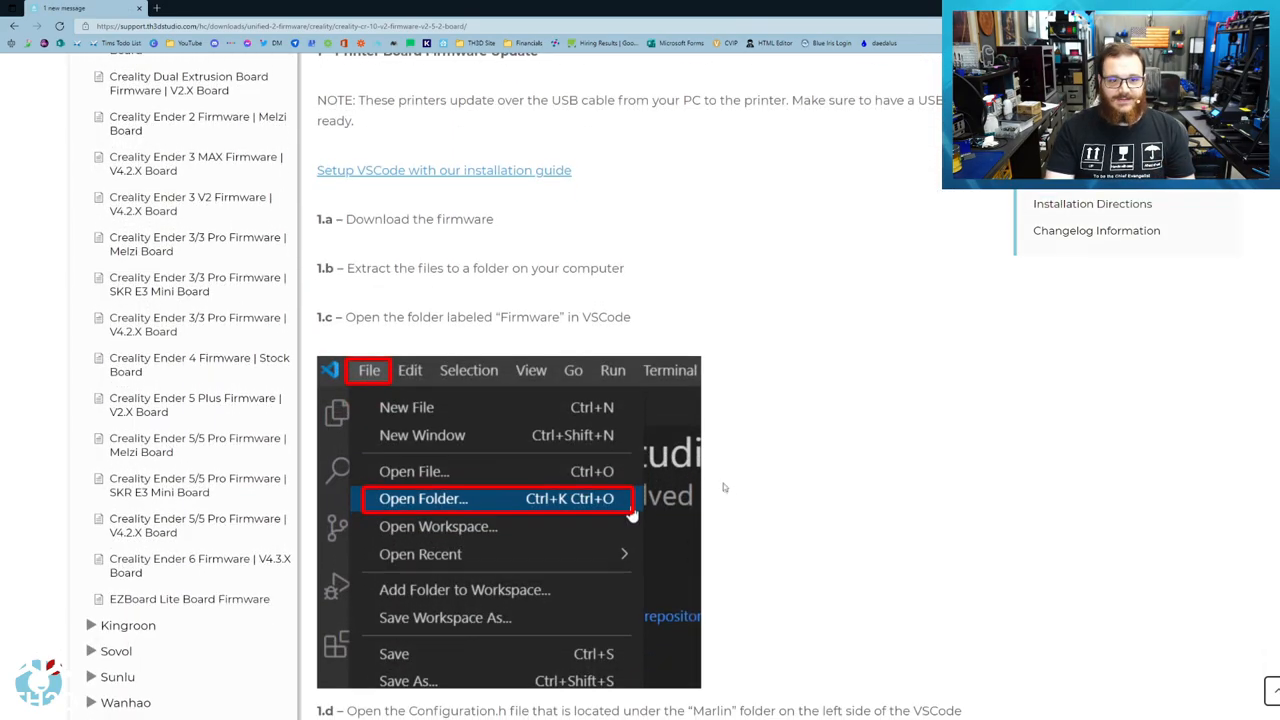
pyautogui.scroll(-3)
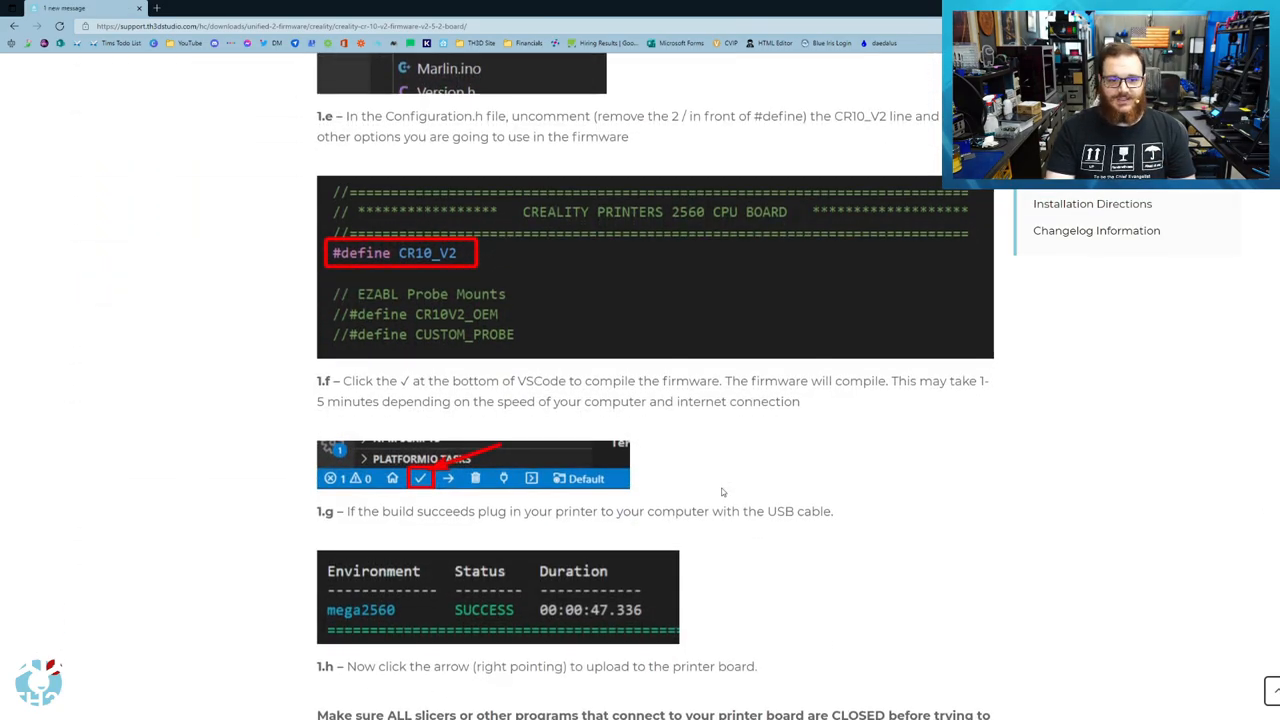
pyautogui.scroll(-3)
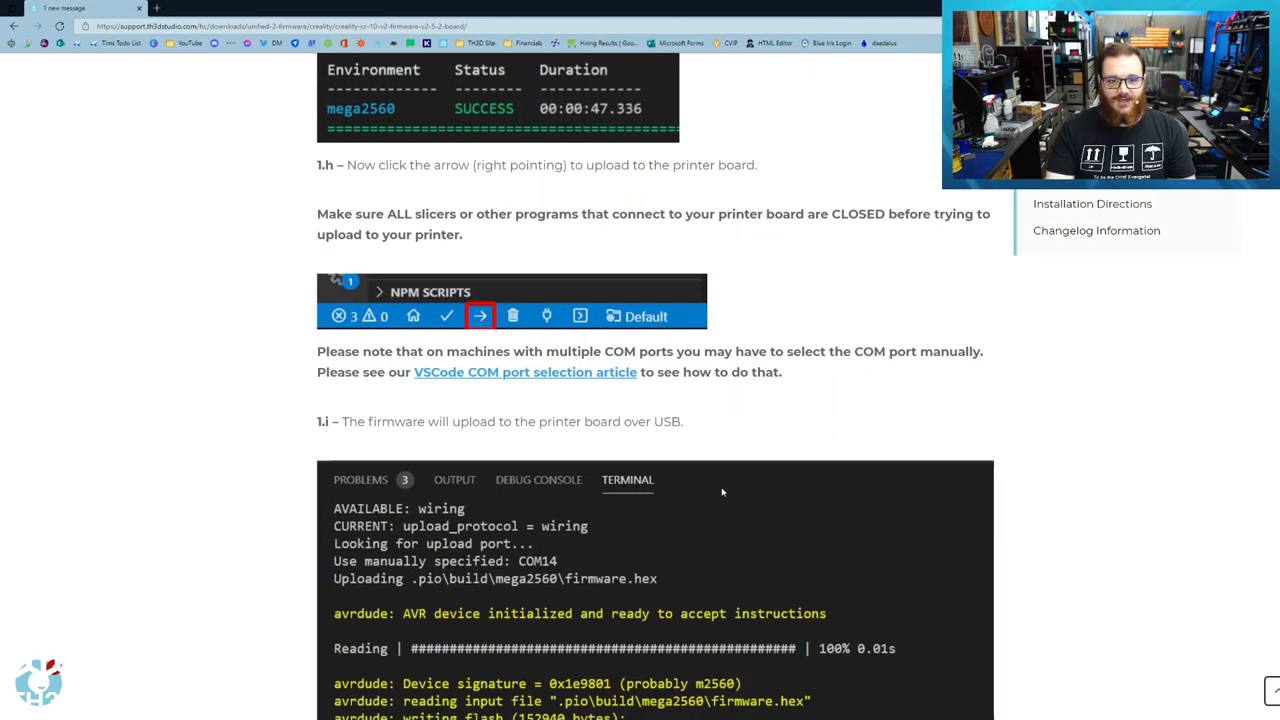
pyautogui.scroll(-3)
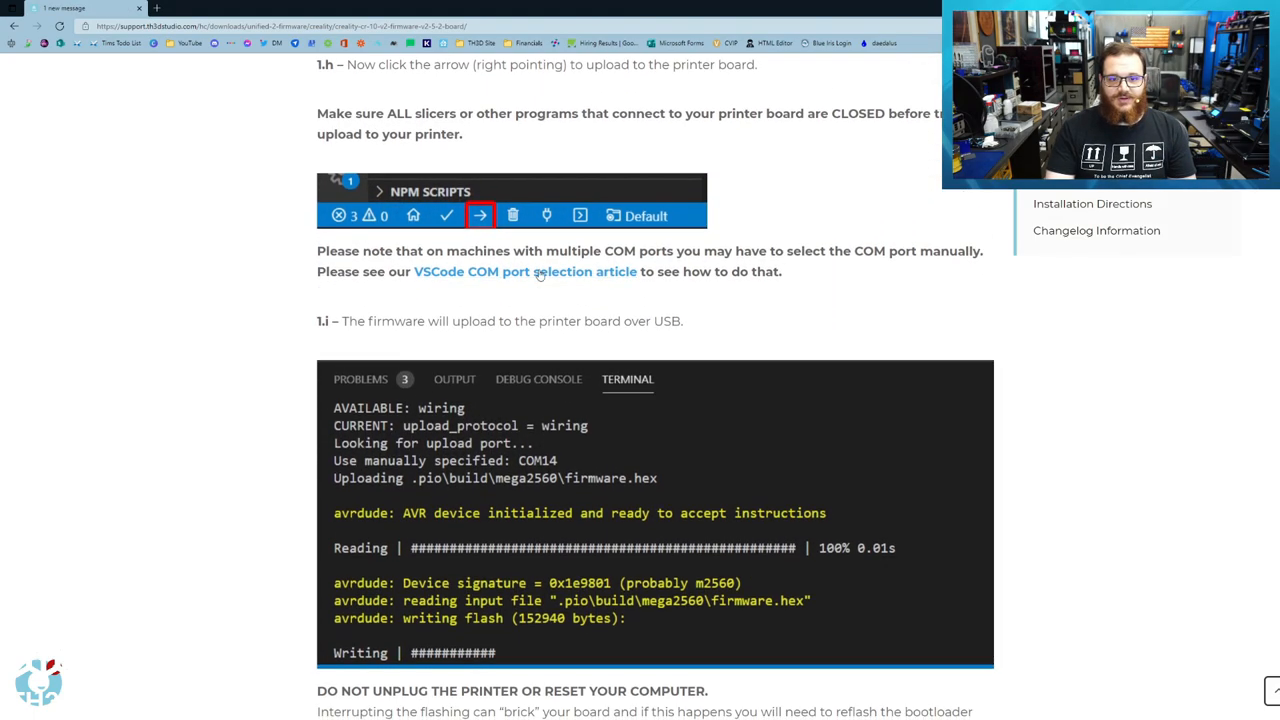
pyautogui.moveTo(533, 278)
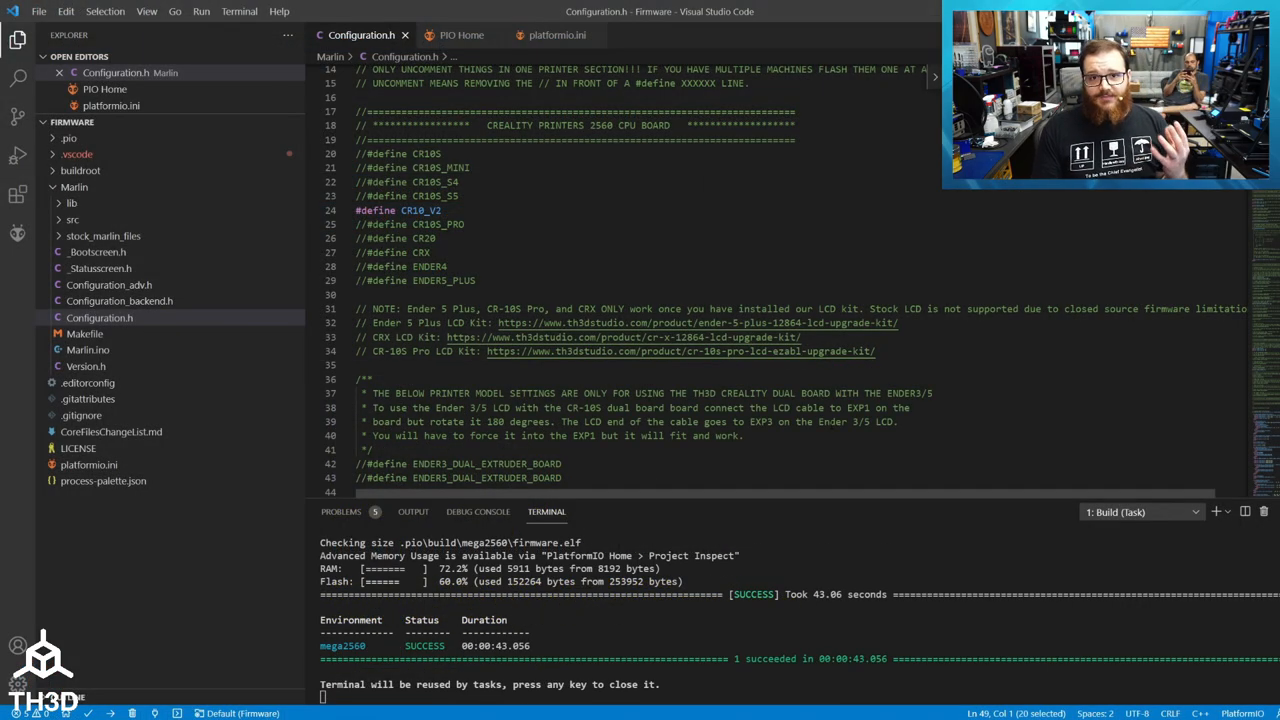
pyautogui.moveTo(556, 35)
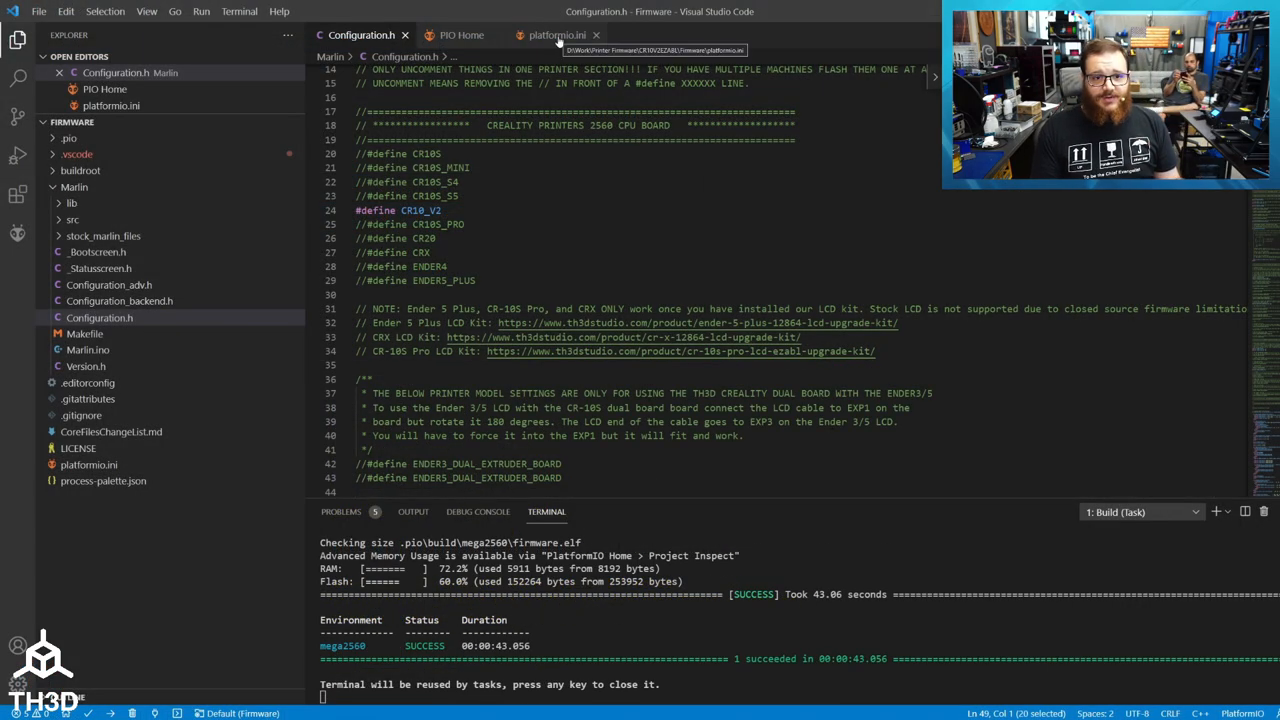